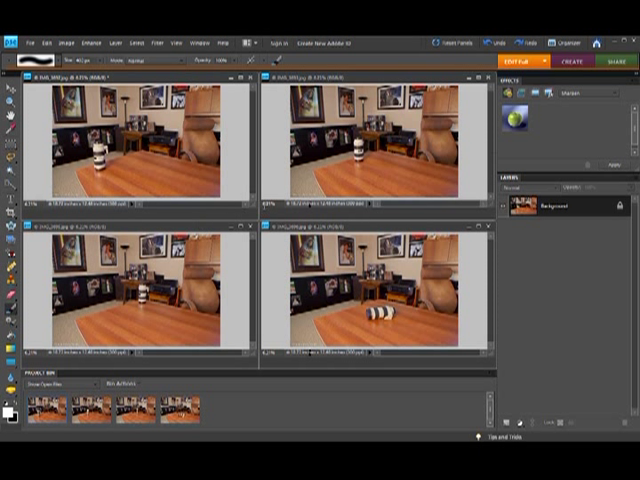
mouse_move(276, 364)
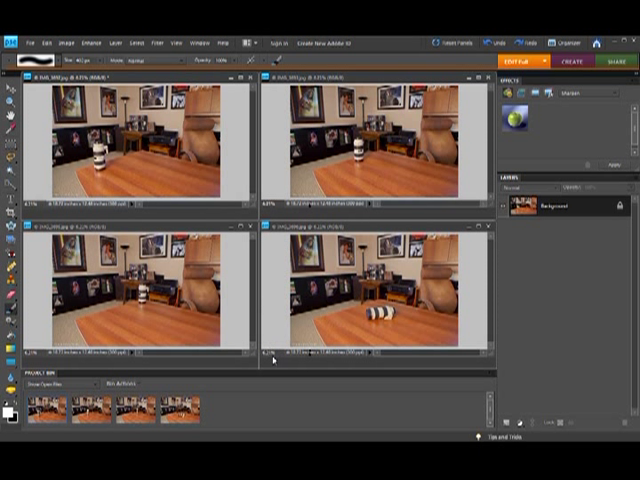
mouse_move(186, 172)
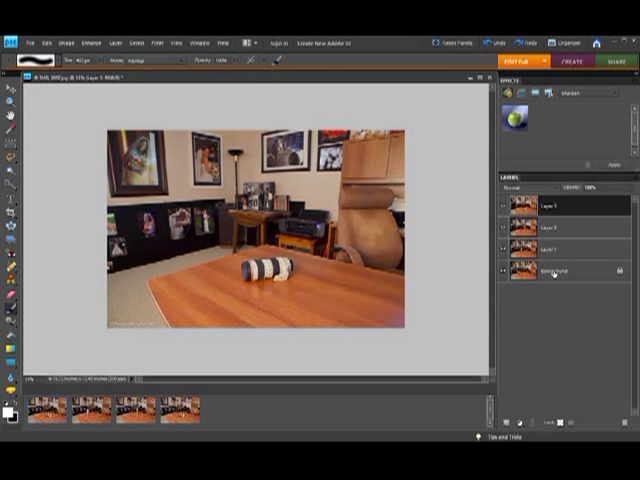
Add default Brightness/Contrast adjustment layers above the Background and Layer 1
click(560, 272)
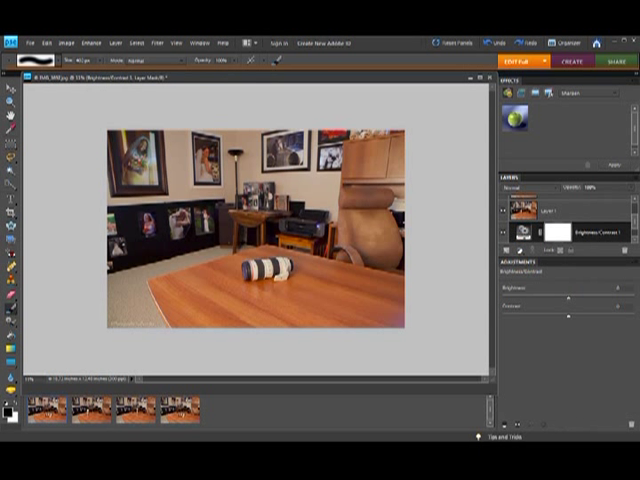
click(515, 248)
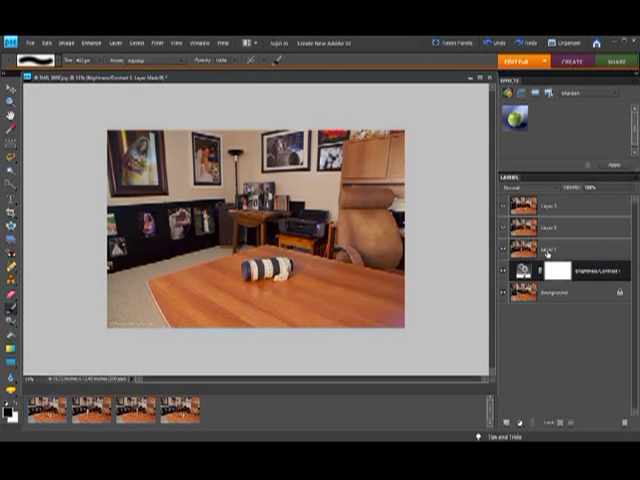
click(548, 250)
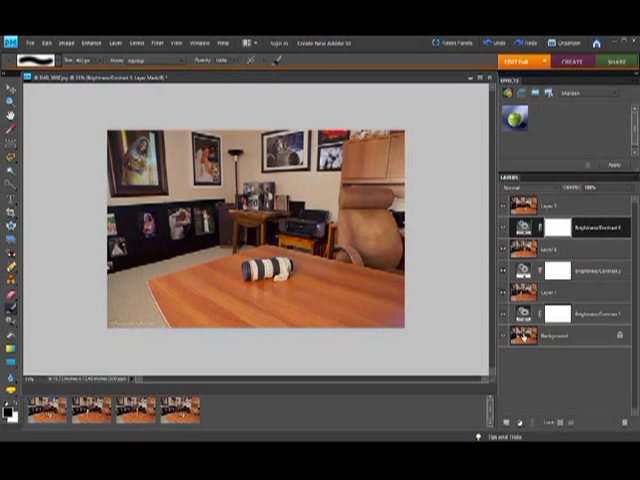
mouse_move(528, 338)
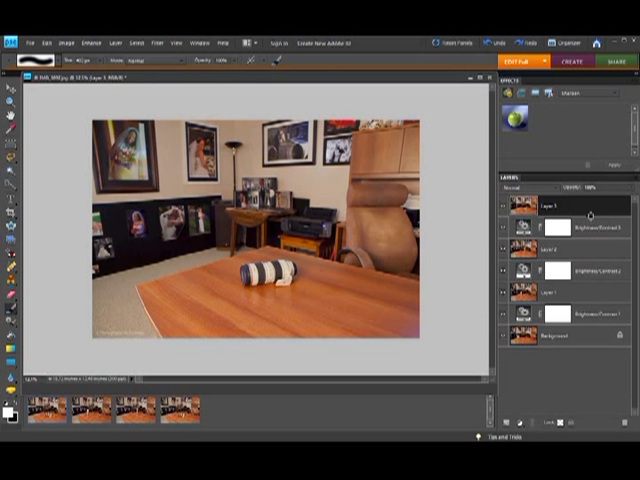
Clip Layer 3 to Brightness/Contrast 3 and select that adjustment layer's mask
click(508, 210)
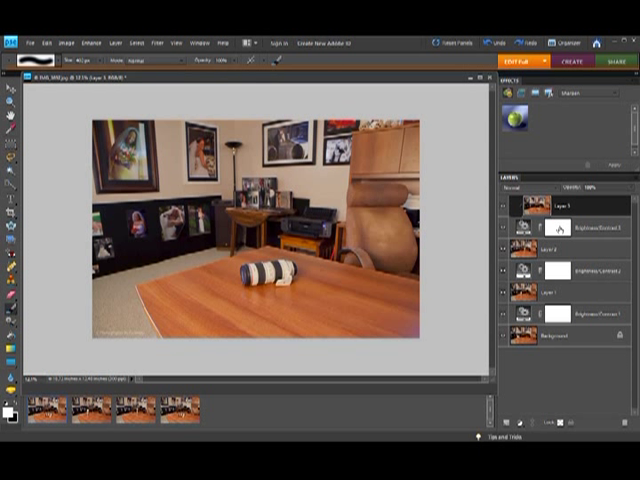
click(590, 226)
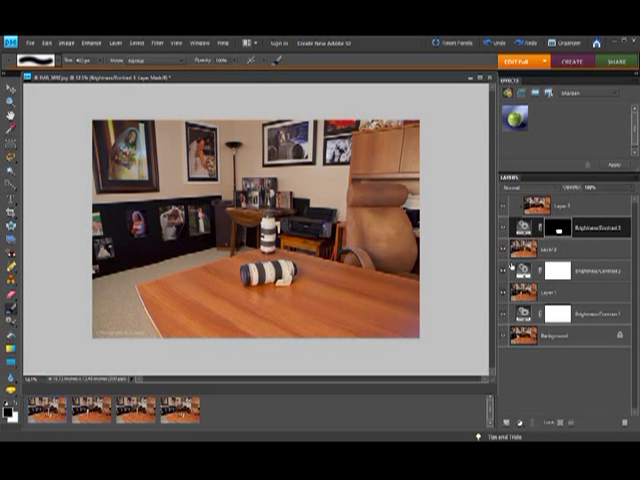
mouse_move(513, 265)
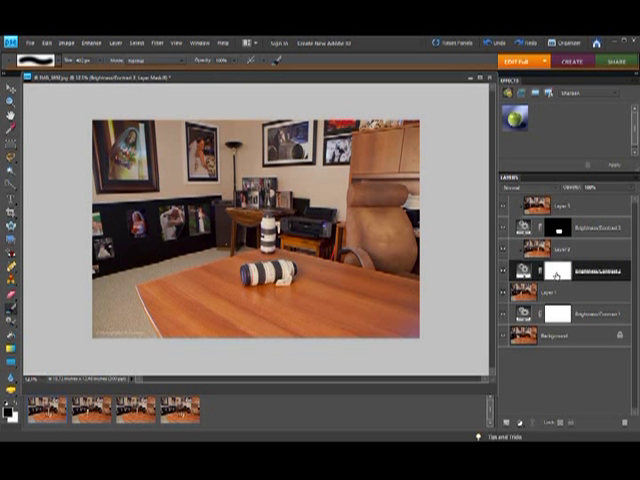
mouse_move(540, 278)
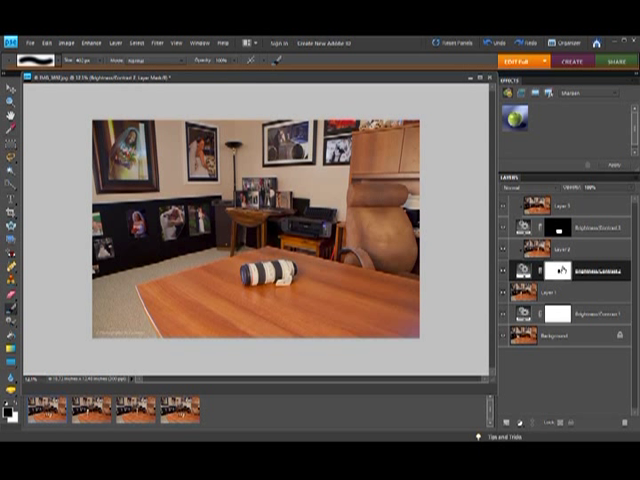
mouse_move(548, 269)
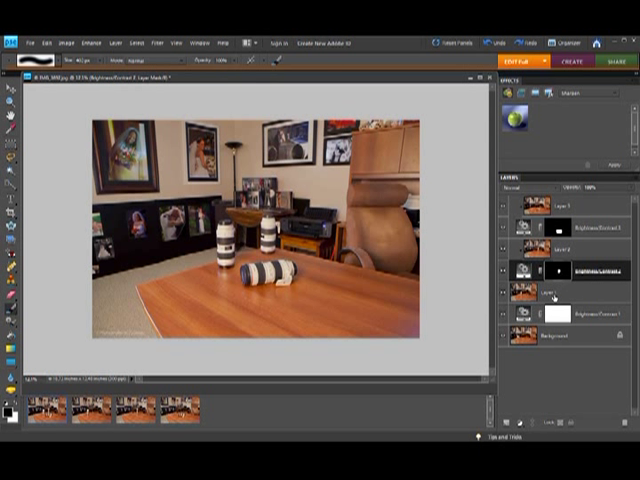
Clip Layer 1 to Brightness/Contrast 1 and select its mask thumbnail
click(547, 296)
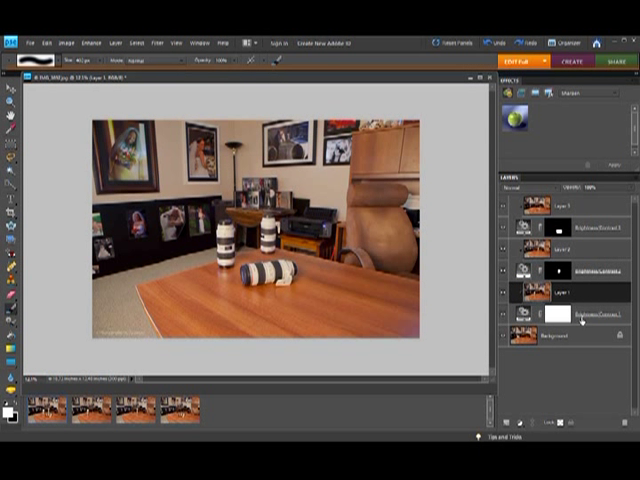
click(548, 316)
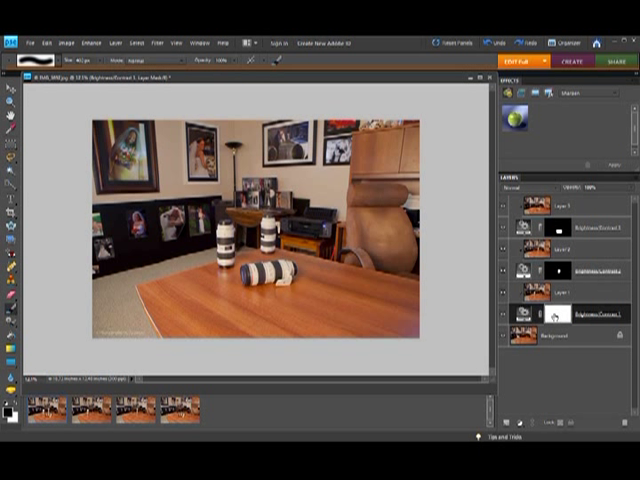